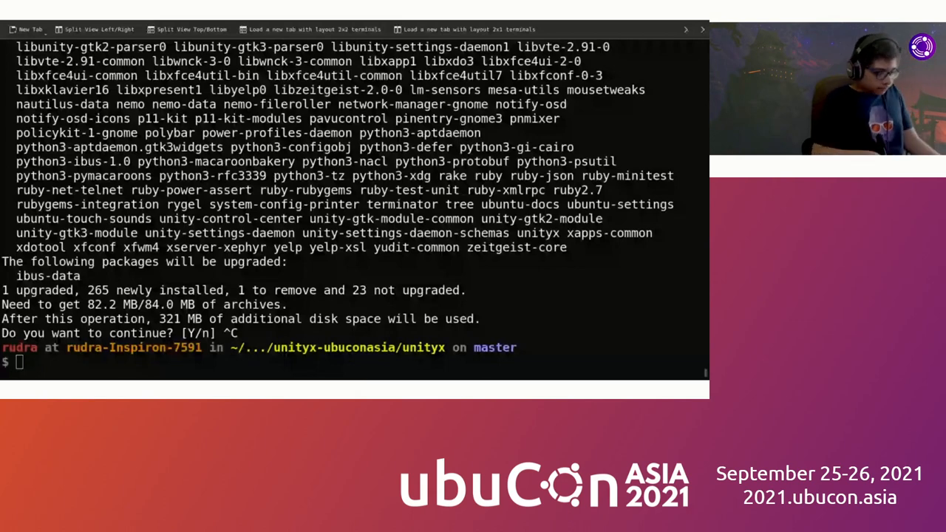
- Decline the apt prompt, move up with 'cd ..', return home with 'cd ~' and begin 'cd Documents/'
type("c")
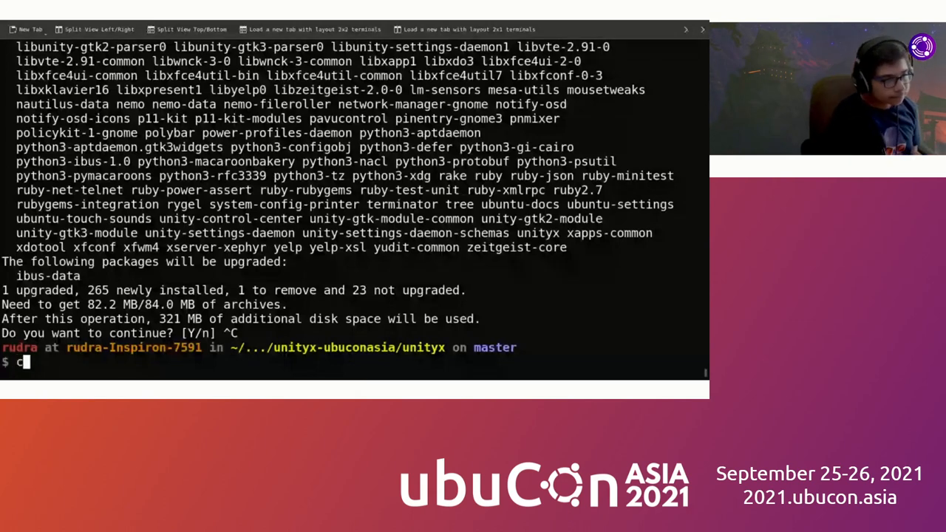
type("d ../")
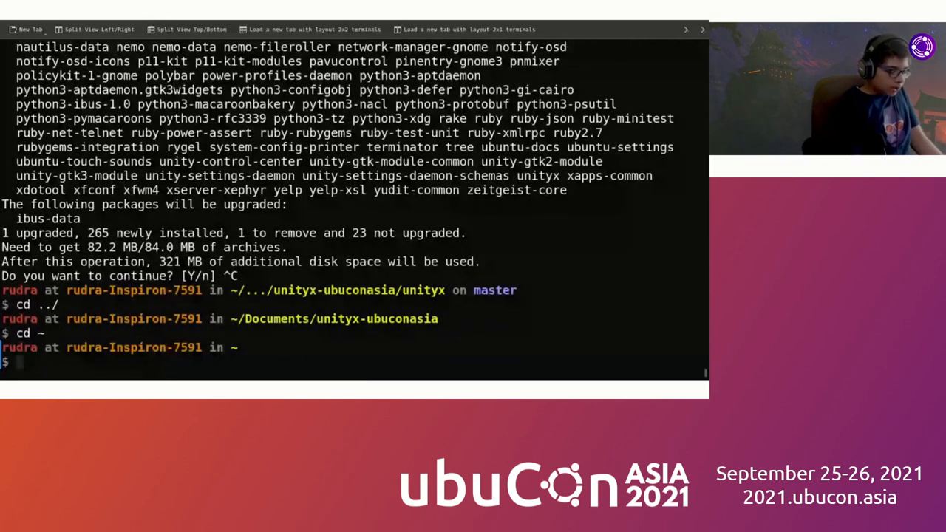
type("cd")
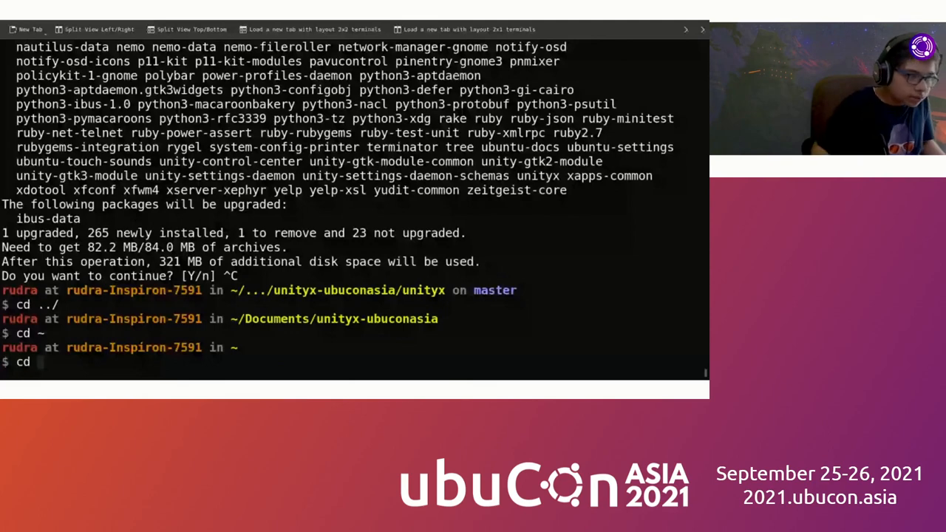
type("Documents/")
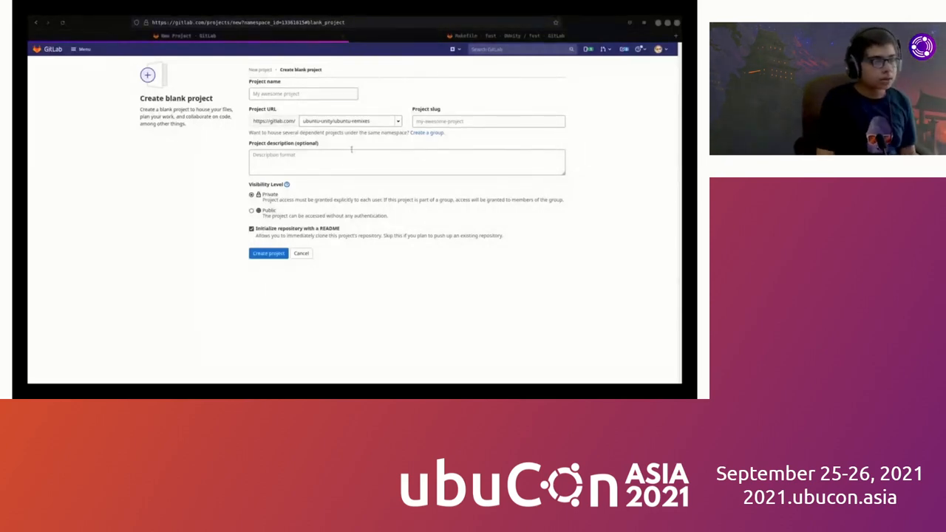
- Leave the blank-project form via the Ubuntu Remixes breadcrumb to view the group overview
left_click(303, 93)
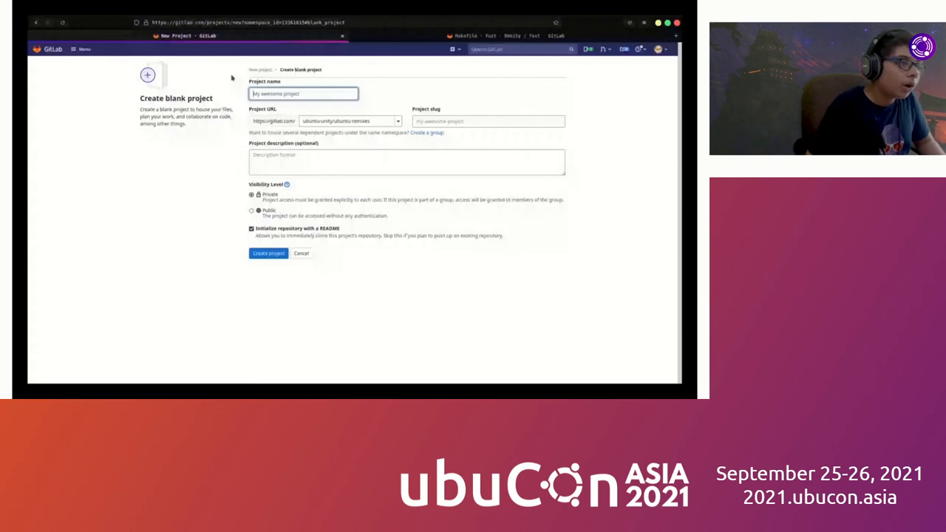
left_click(36, 22)
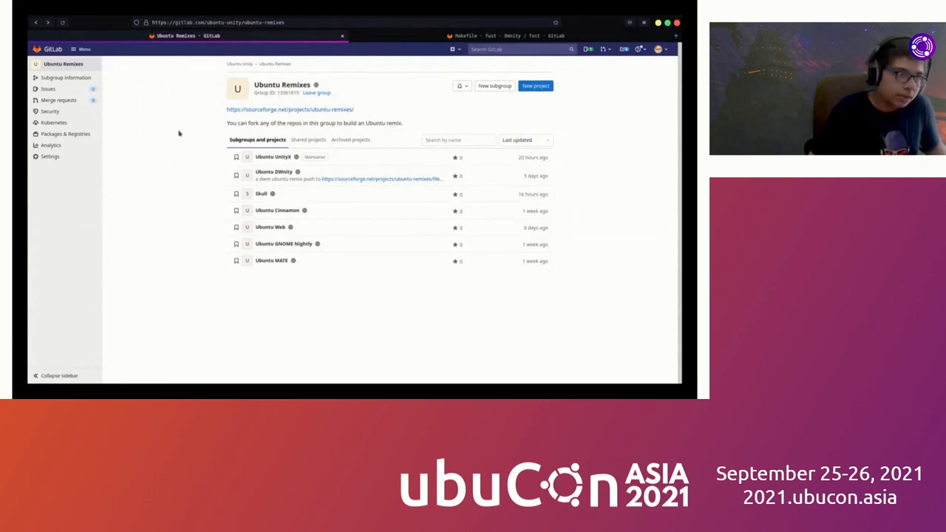
mouse_move(227, 81)
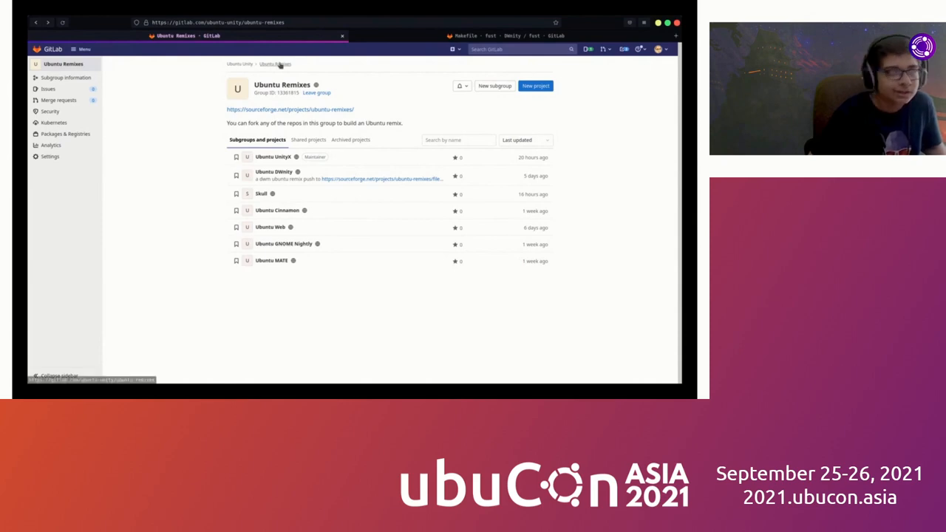
mouse_move(275, 65)
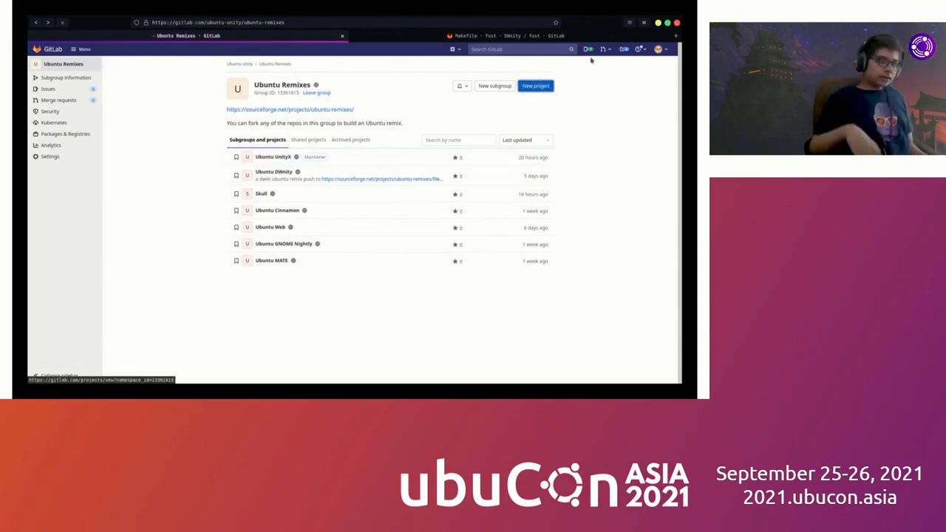
left_click(536, 86)
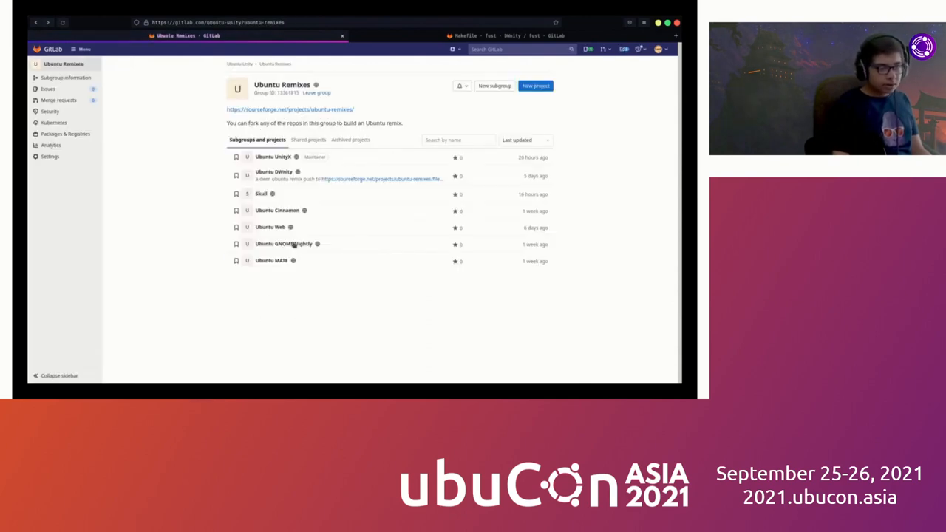
mouse_move(272, 260)
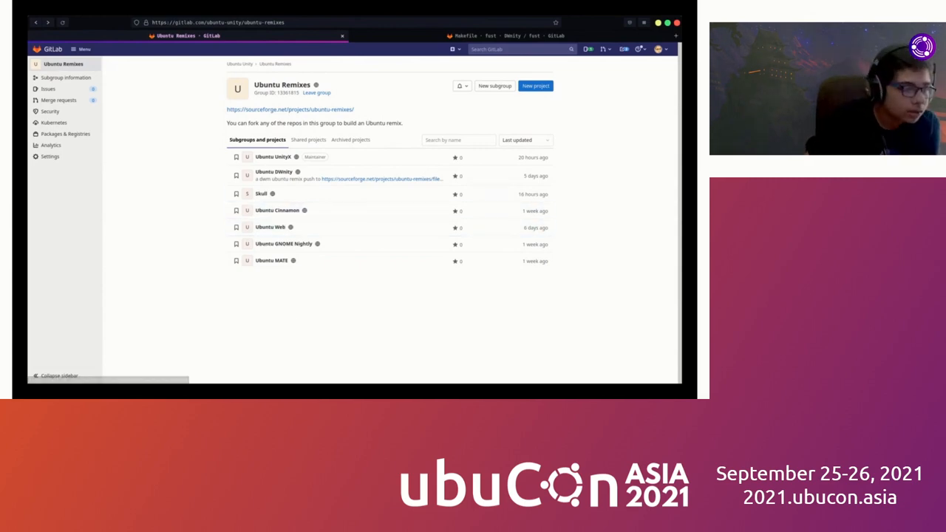
mouse_move(494, 86)
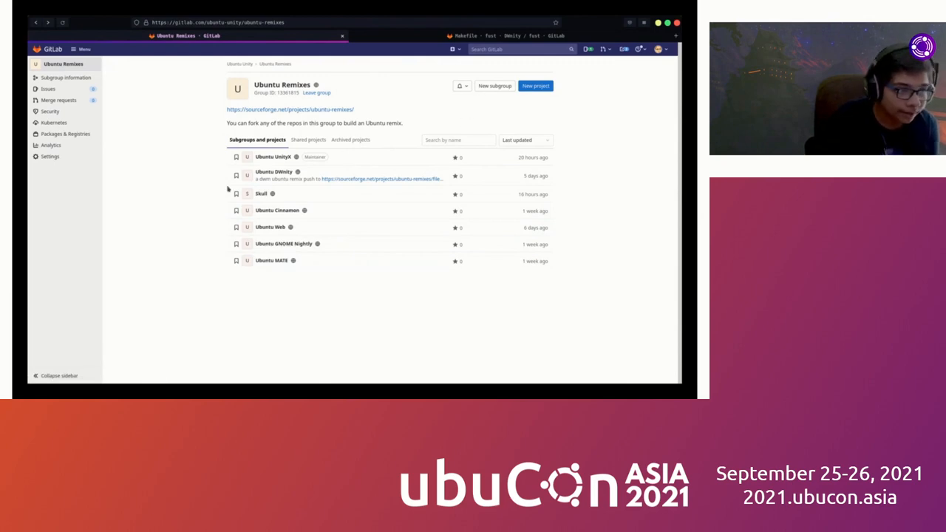
mouse_move(274, 172)
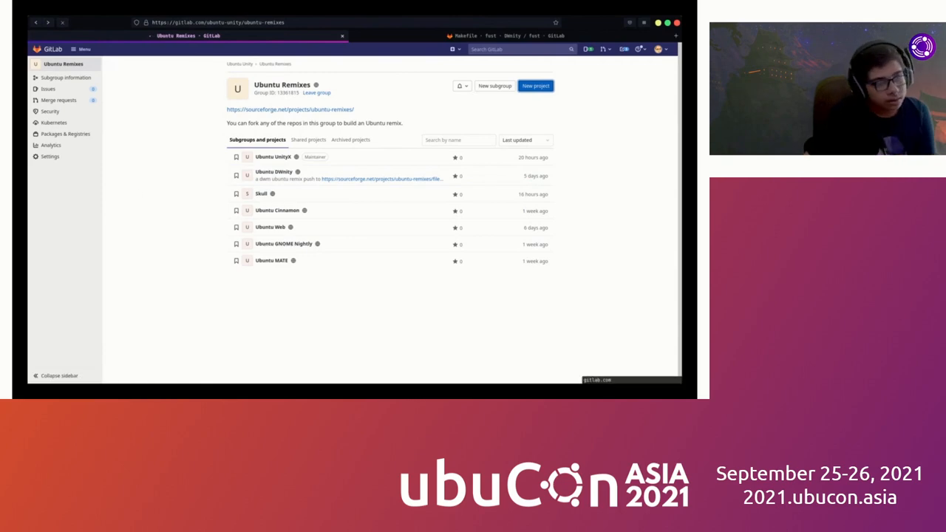
left_click(535, 85)
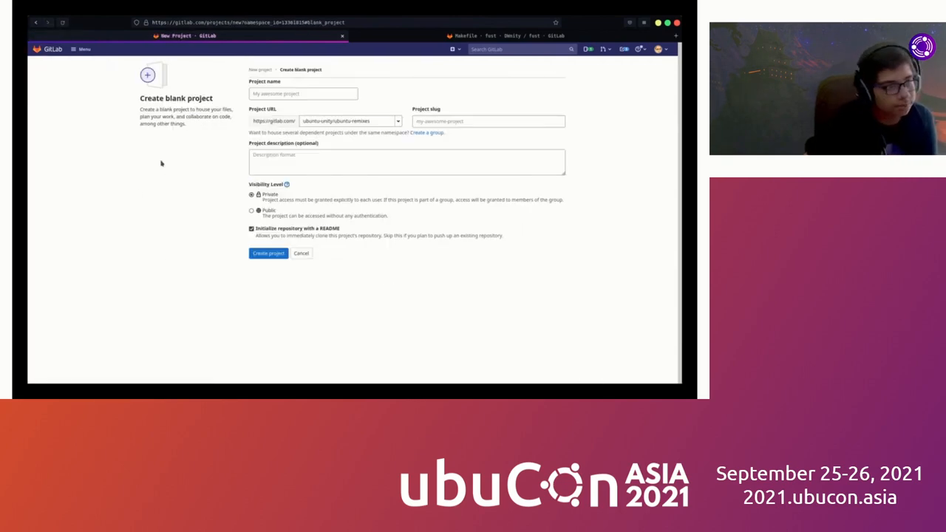
left_click(303, 95)
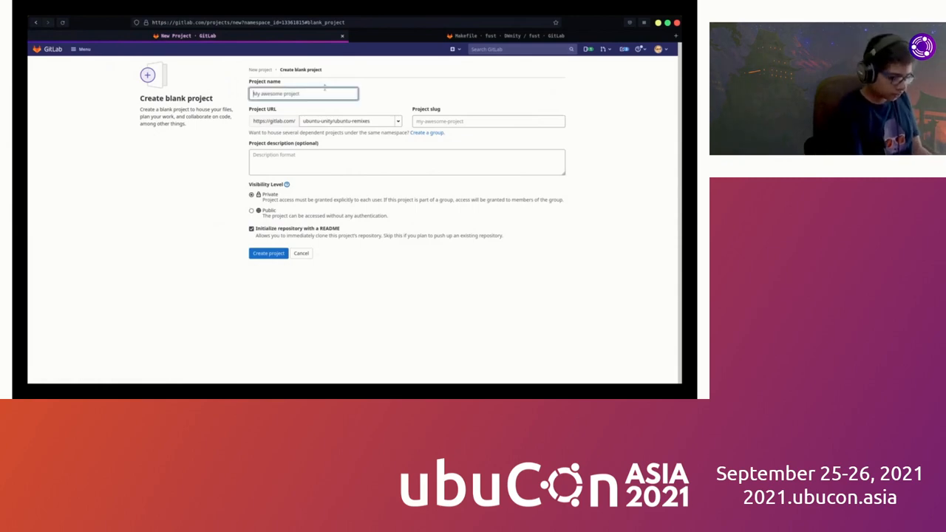
type("Ub")
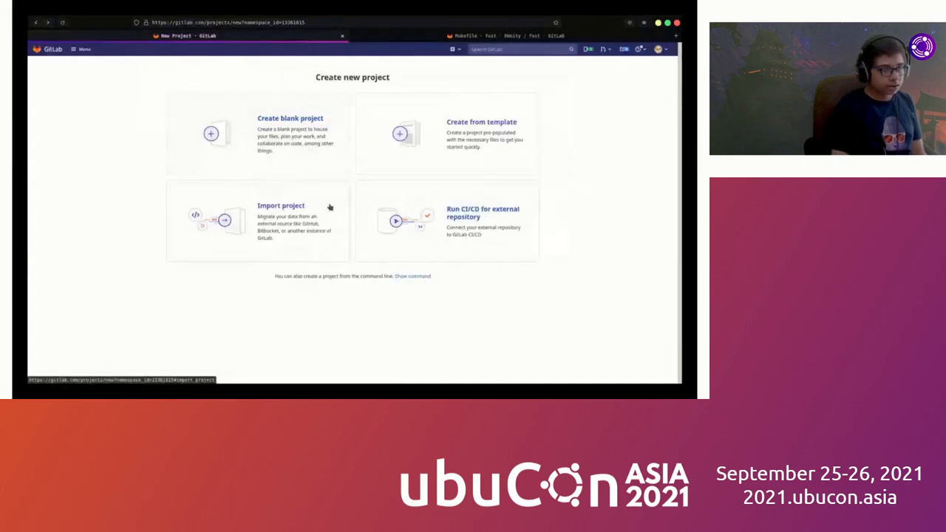
left_click(281, 206)
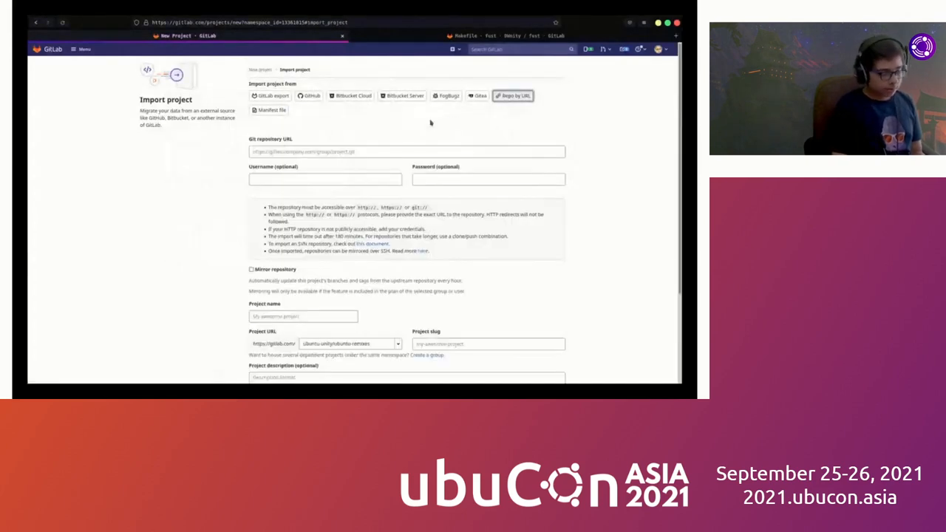
type("https://gitlab.com/ubuntu-unity/ubuntu-remixes/ubuntu-mate.git")
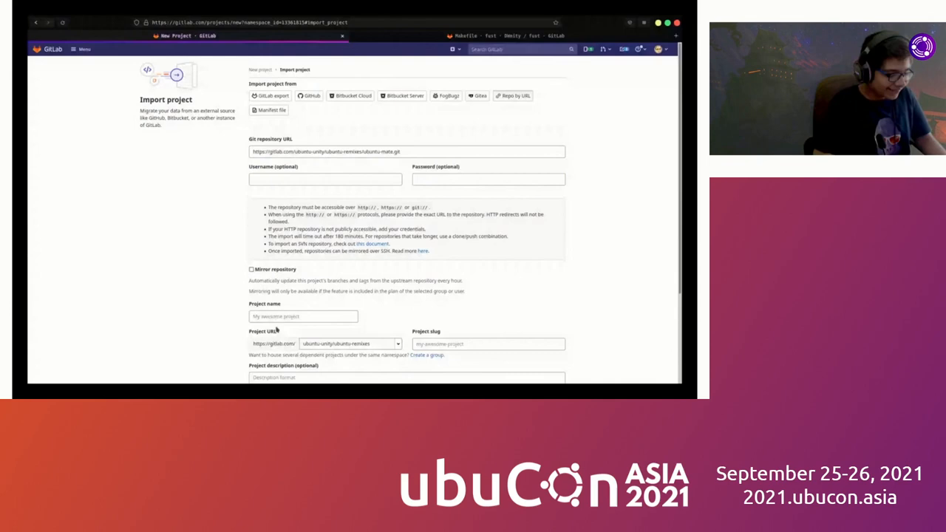
type("Ubuntu")
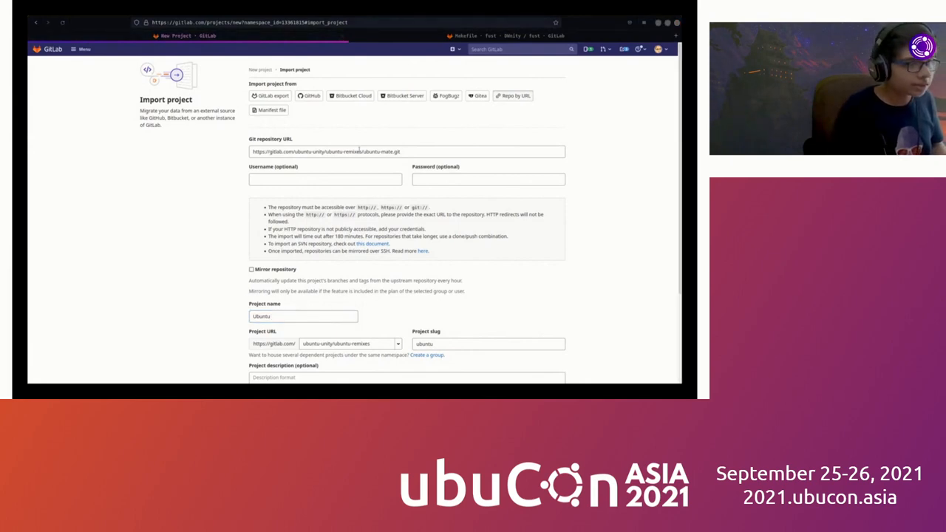
left_click(407, 150)
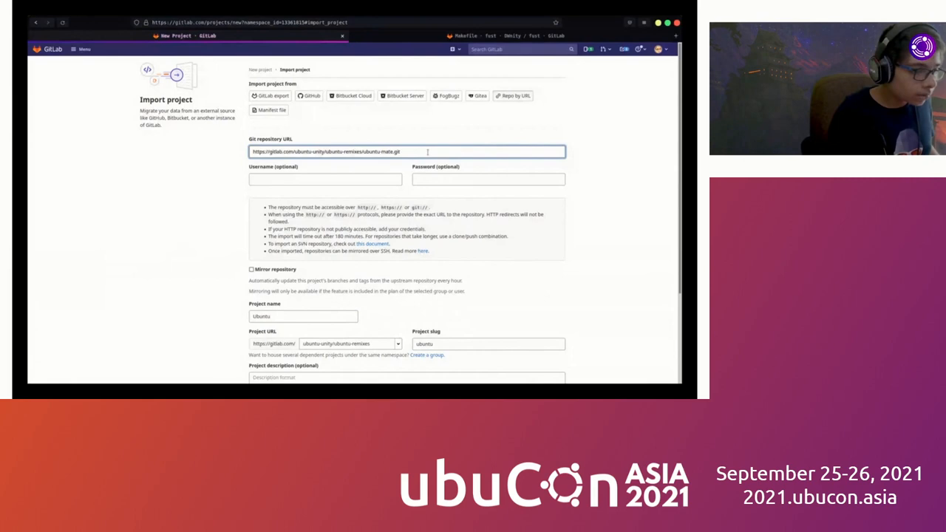
- Name the project 'Ubuntu Unity', keep it Public and create it to land on the Ubuntu UnityX page
left_click(303, 316)
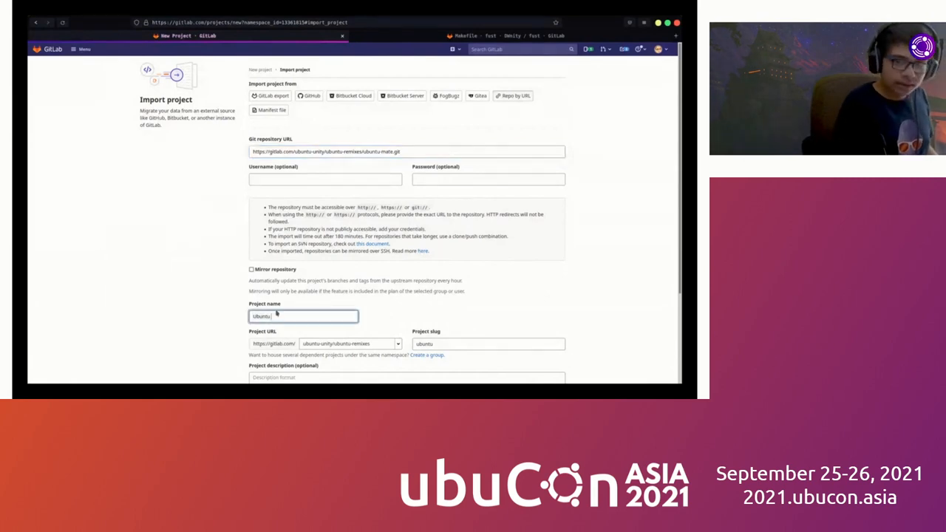
type("Ubuntu UnityX")
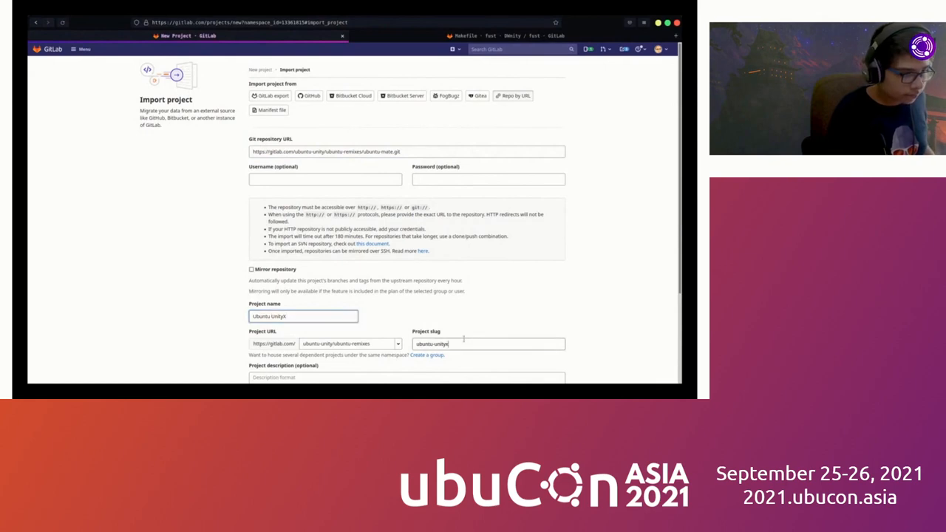
scroll("down", 3)
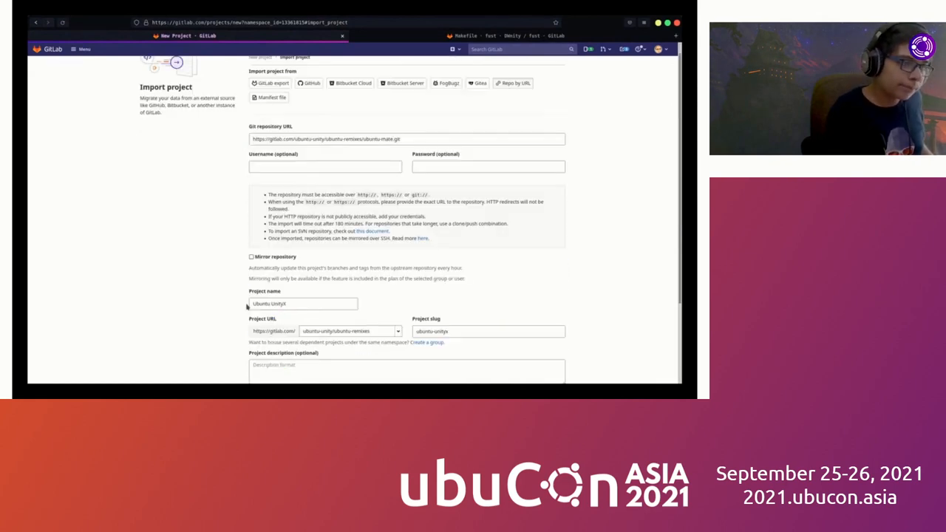
left_click(406, 153)
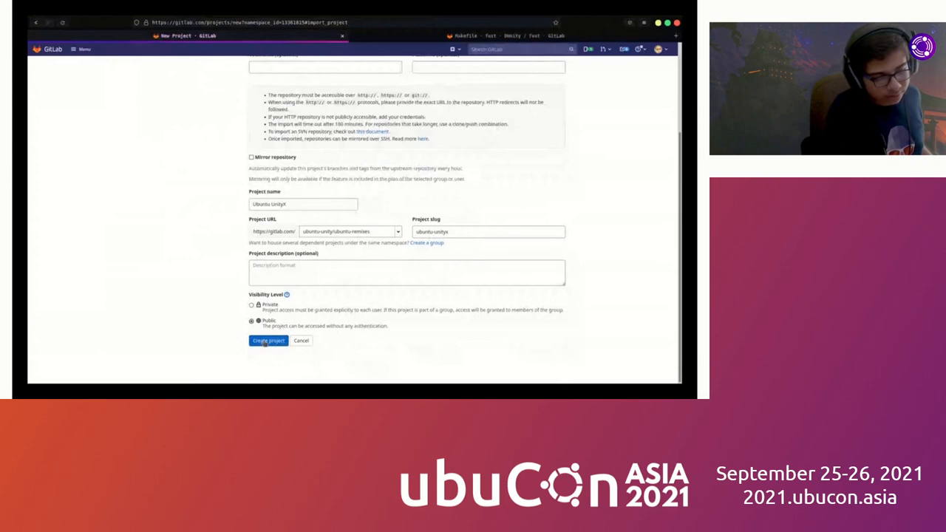
left_click(269, 340)
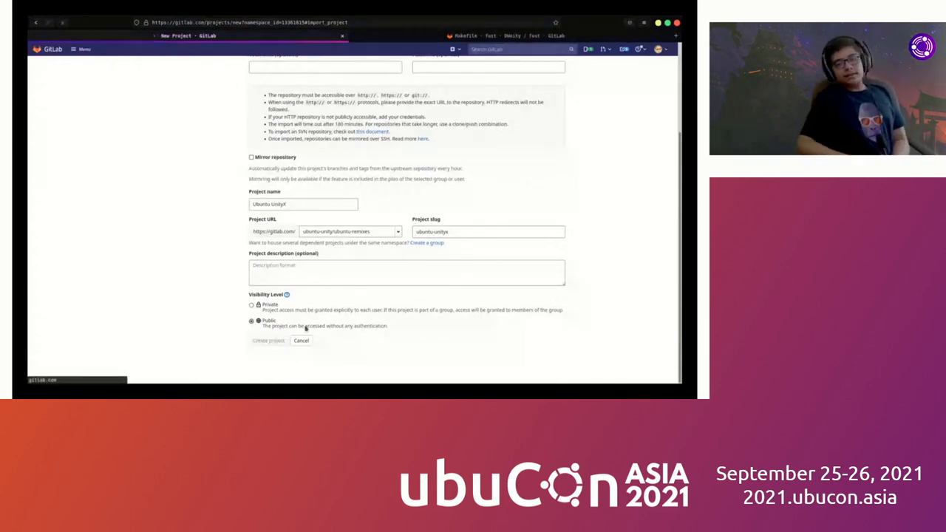
left_click(269, 340)
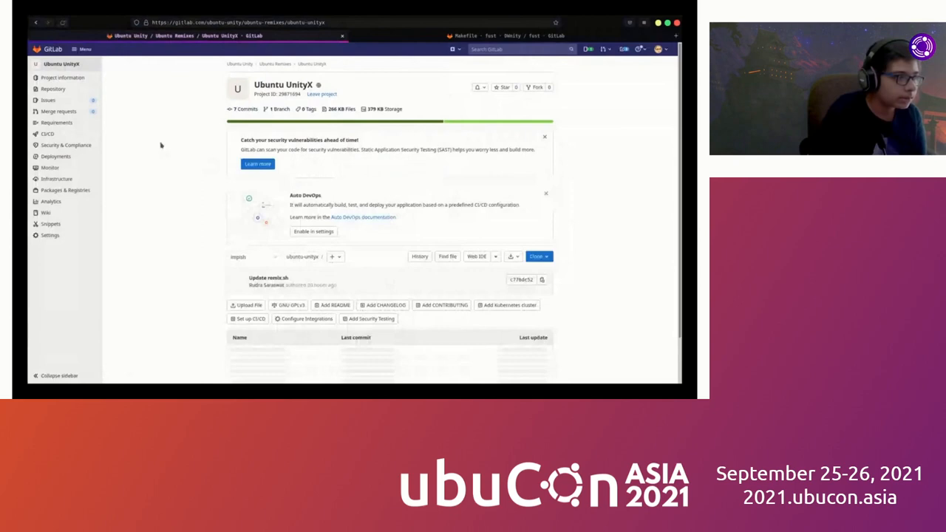
- Look over the Ubuntu UnityX project page before moving to the terminal for build/build.sh
left_click(65, 145)
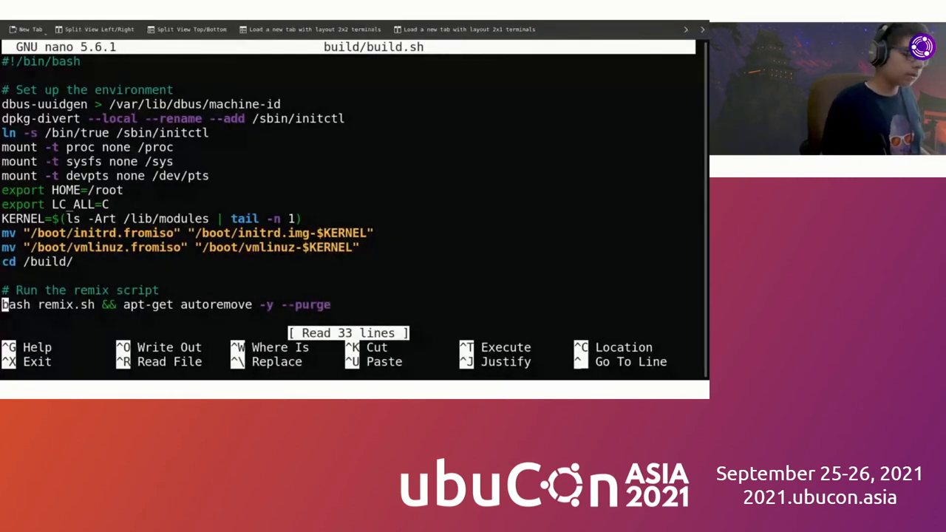
- Read through build/build.sh in nano and exit back to the shell prompt
scroll("down", 3)
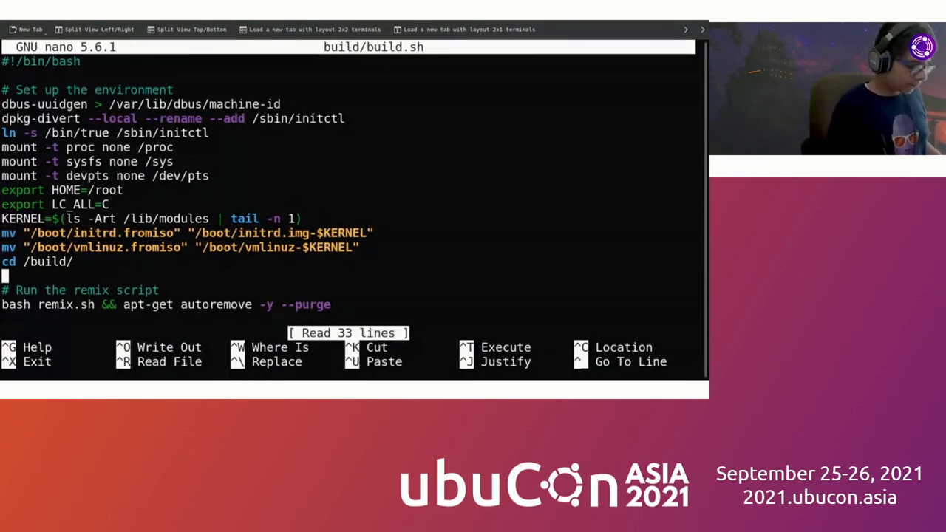
key("ctrl+x")
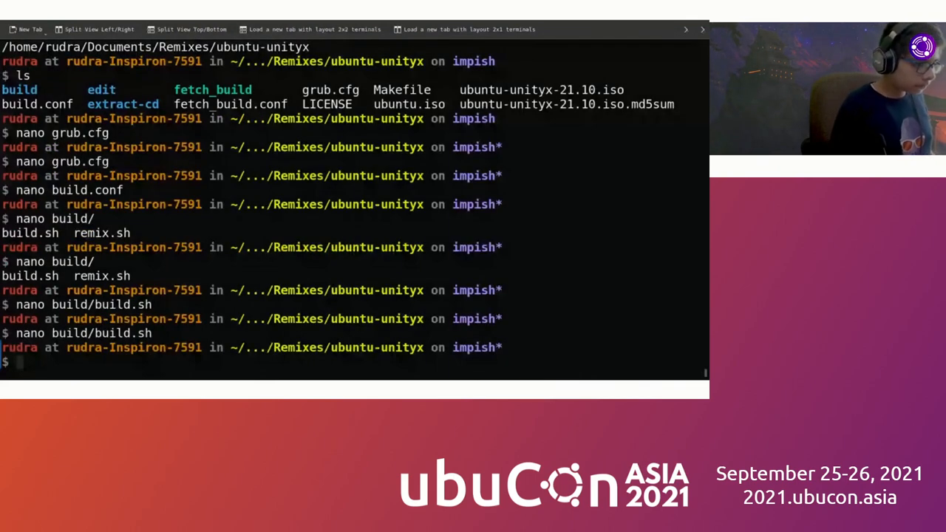
- Review build/remix.sh in nano, its UnityX repo setup and package steps, then exit to the shell
type("nano build/remix.s")
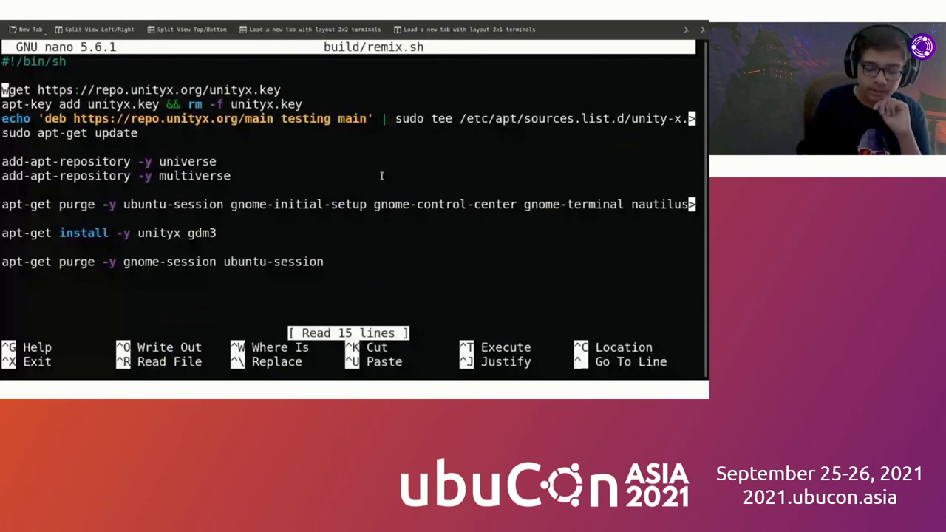
mouse_move(352, 200)
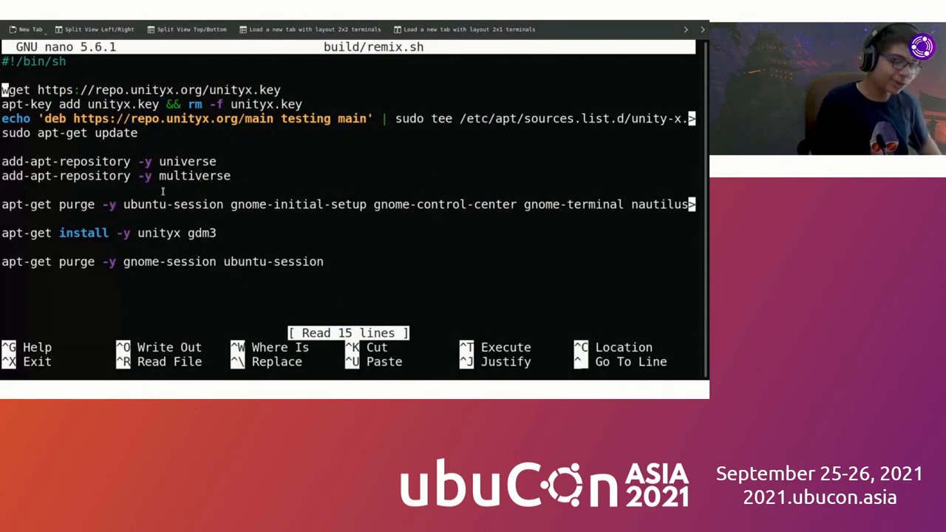
mouse_move(293, 133)
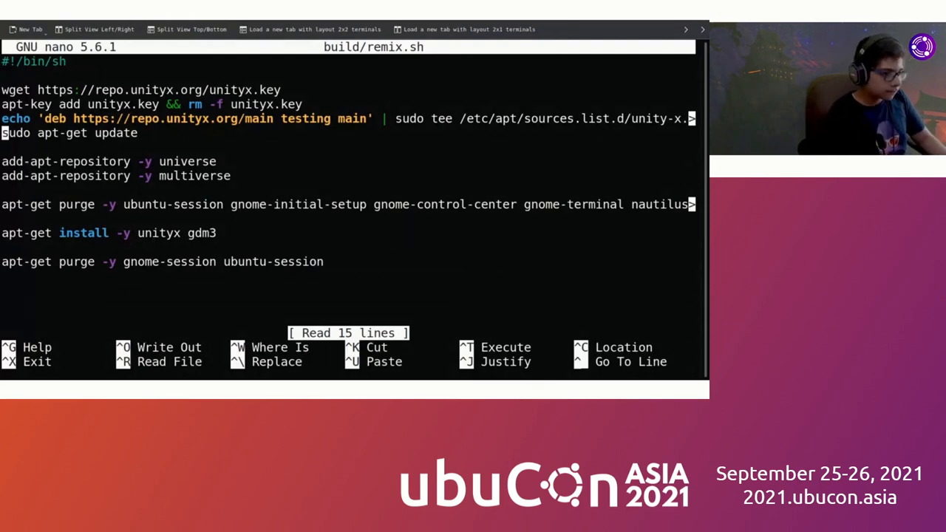
key("ctrl+x")
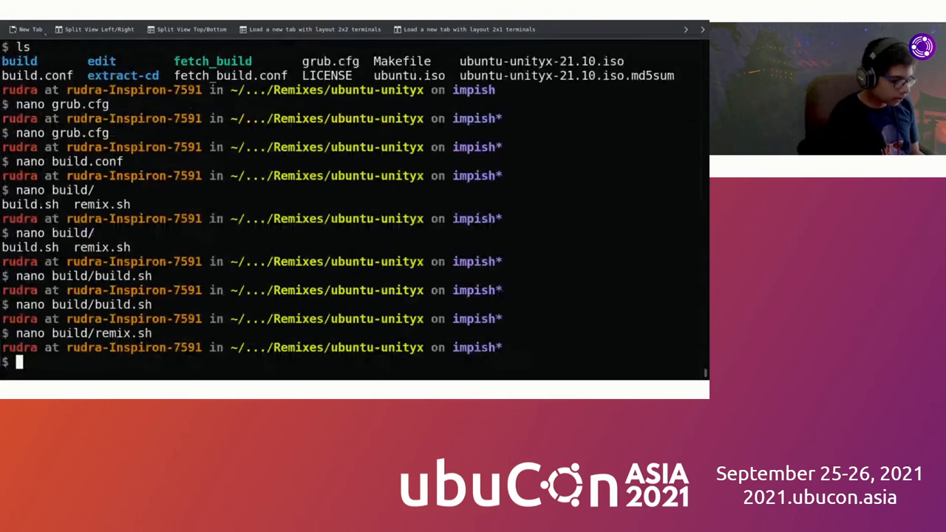
- Enter 'sudo ./fetch_build', cancel it with Ctrl+C before it runs, then run ls
type("sudo ./fe")
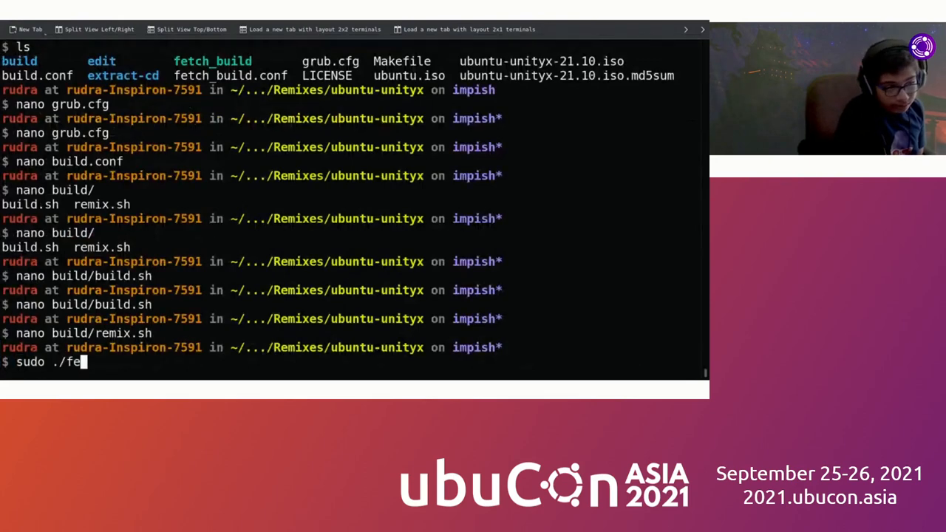
type("tch_build")
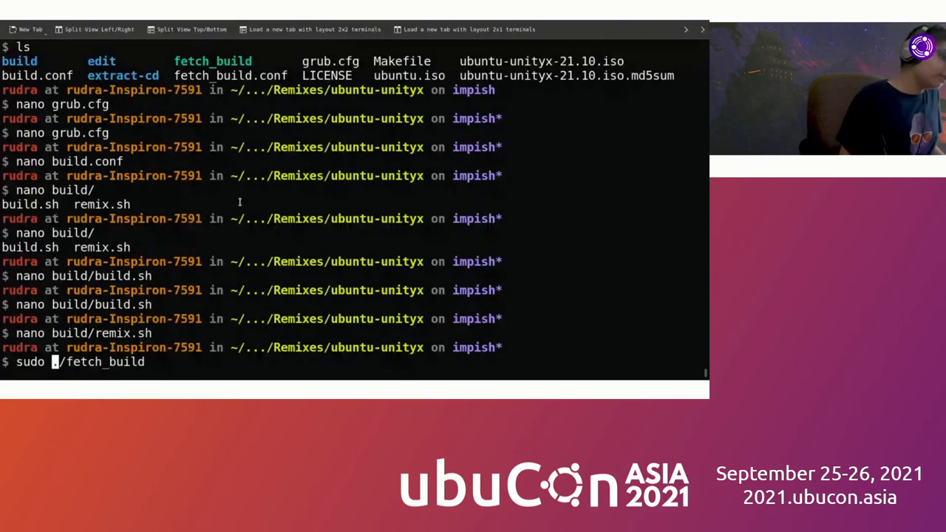
mouse_move(231, 231)
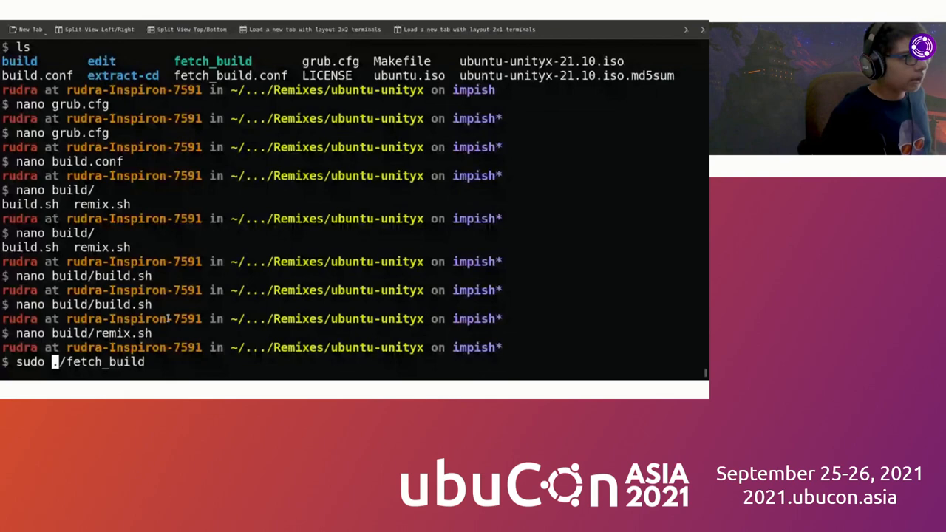
key("ctrl+c")
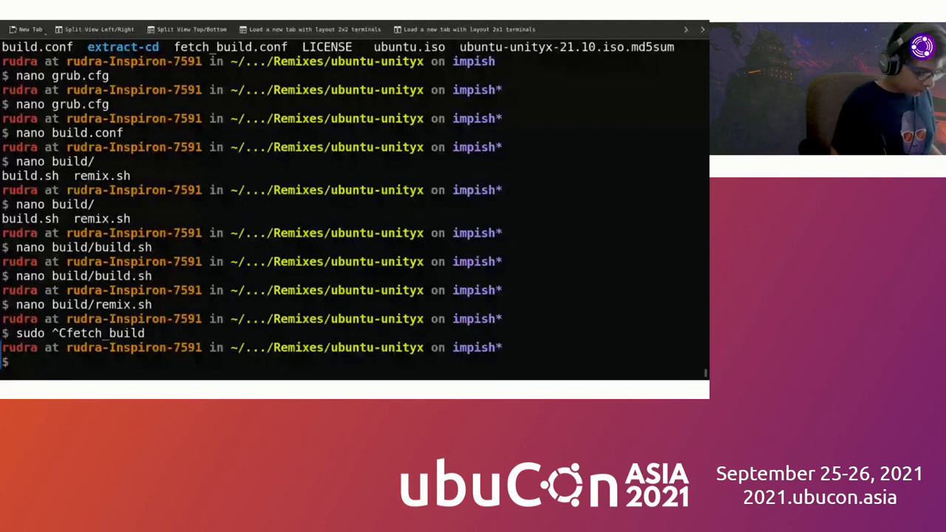
type("ls")
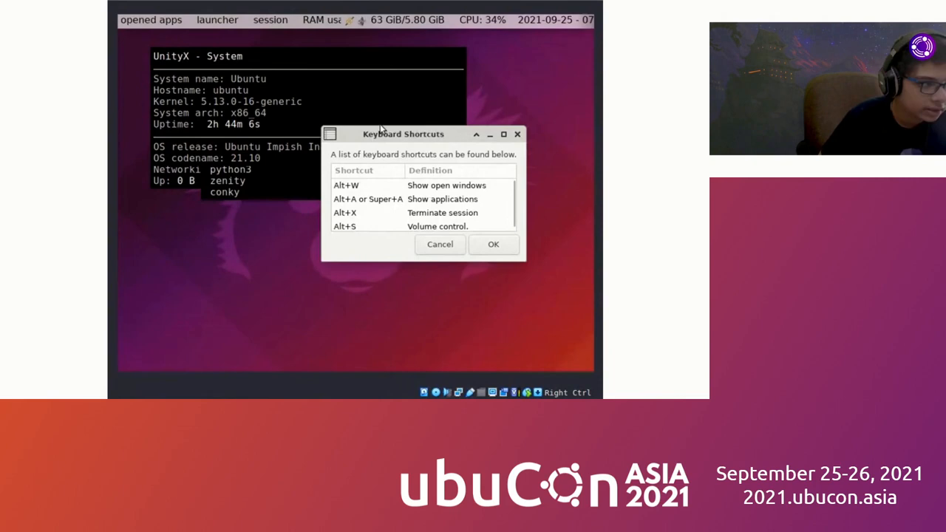
left_click_drag(402, 133, 403, 112)
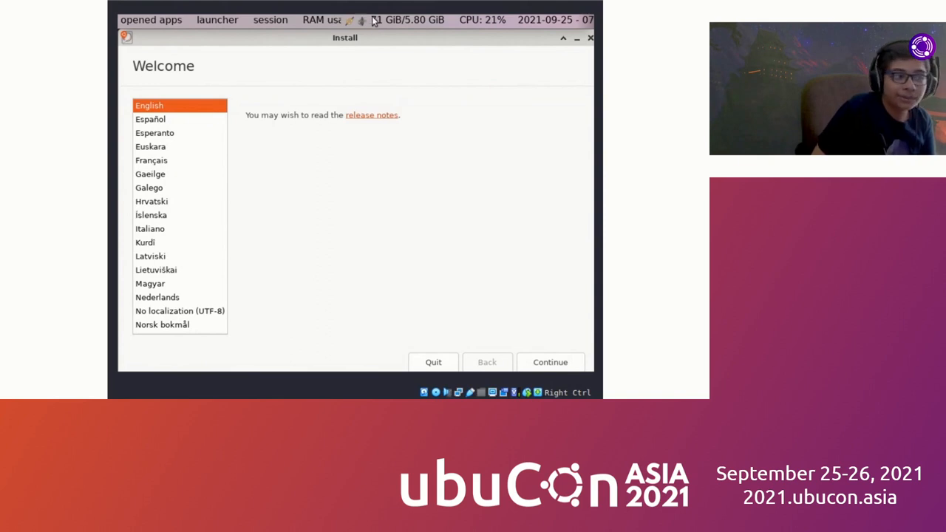
mouse_move(402, 47)
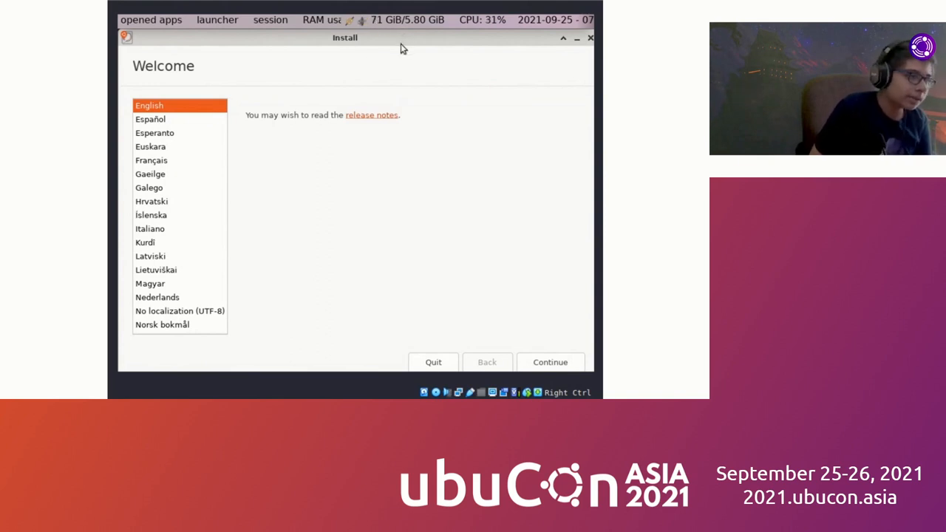
mouse_move(286, 77)
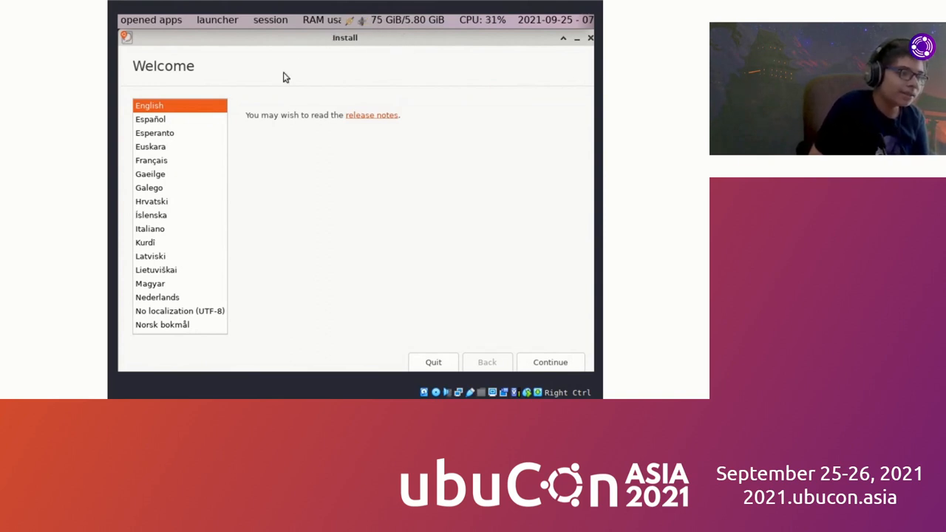
mouse_move(422, 209)
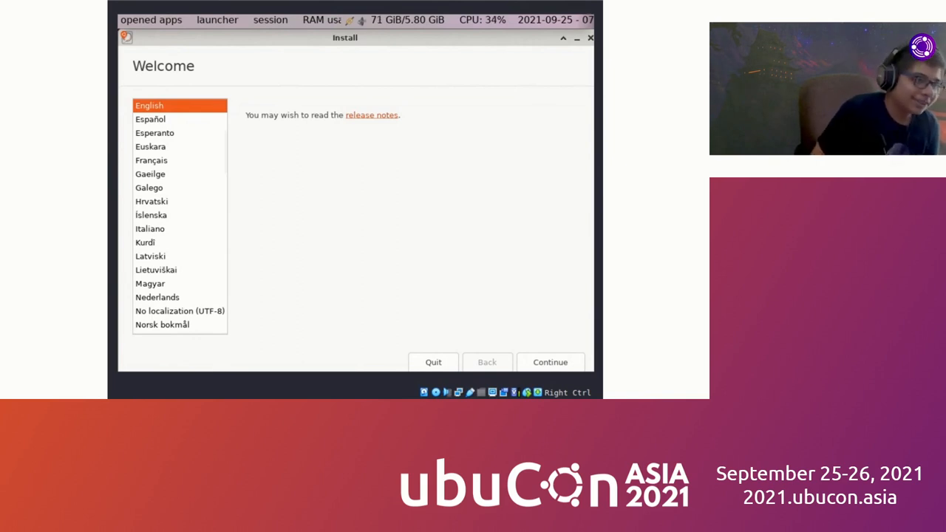
mouse_move(402, 46)
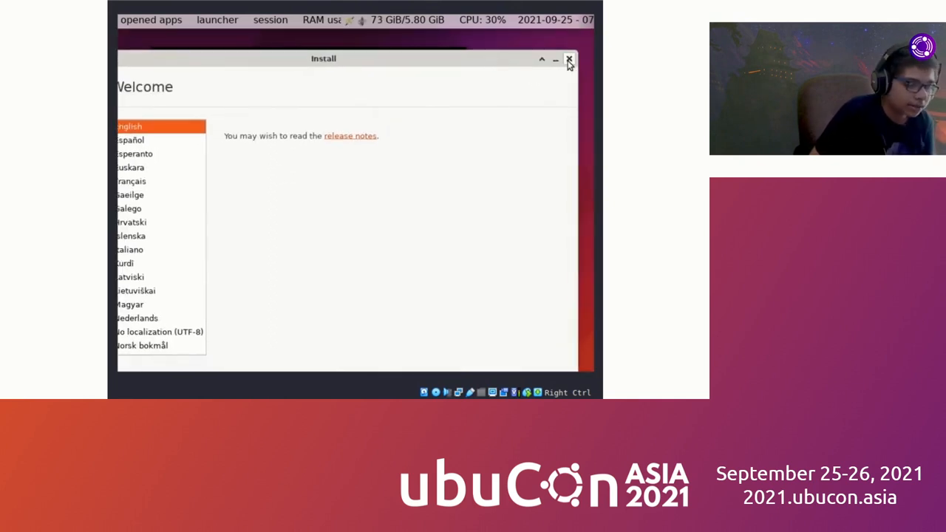
- Close the Install window, bringing up the 'Quit the installation?' confirmation
left_click(570, 59)
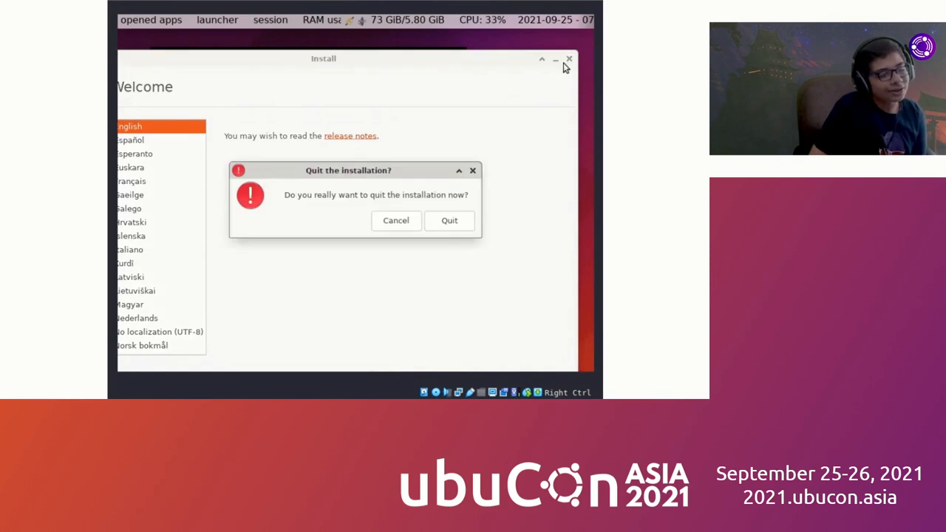
- Confirm Quit to drop the installer and return to the live desktop with the shortcuts dialog
left_click(396, 220)
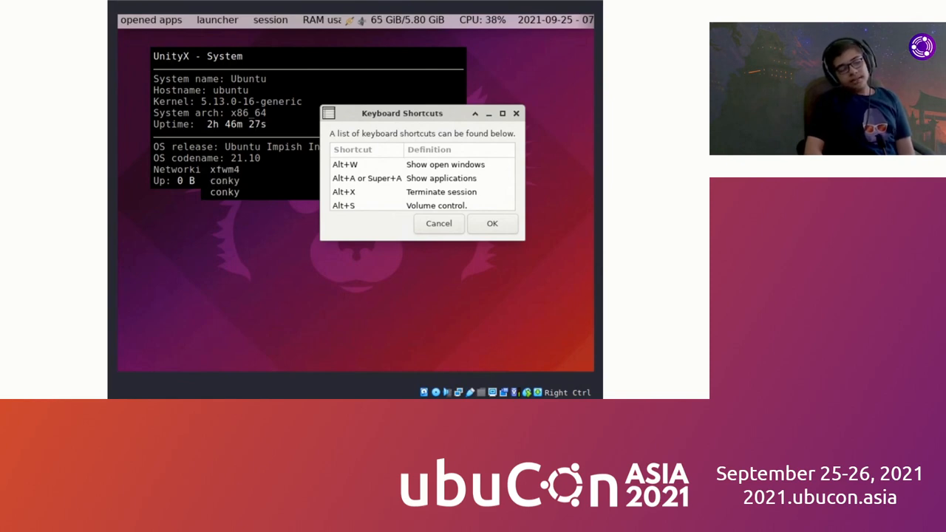
mouse_move(601, 289)
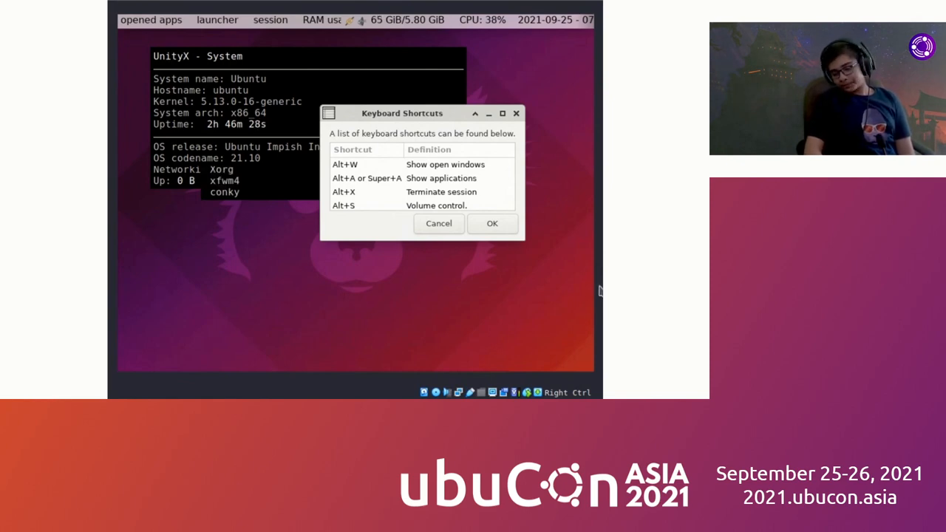